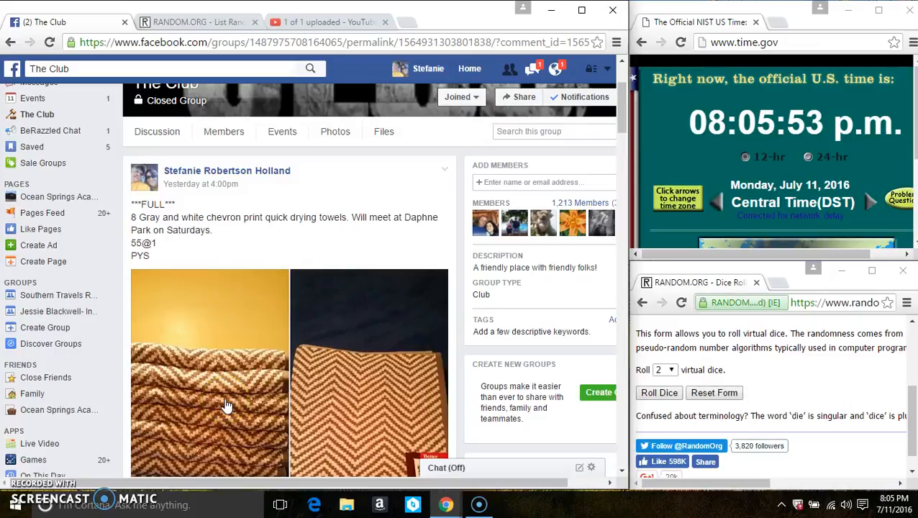
Scroll through the group post's comments to reach the numbered 56-slot name list.
scroll(down, 3)
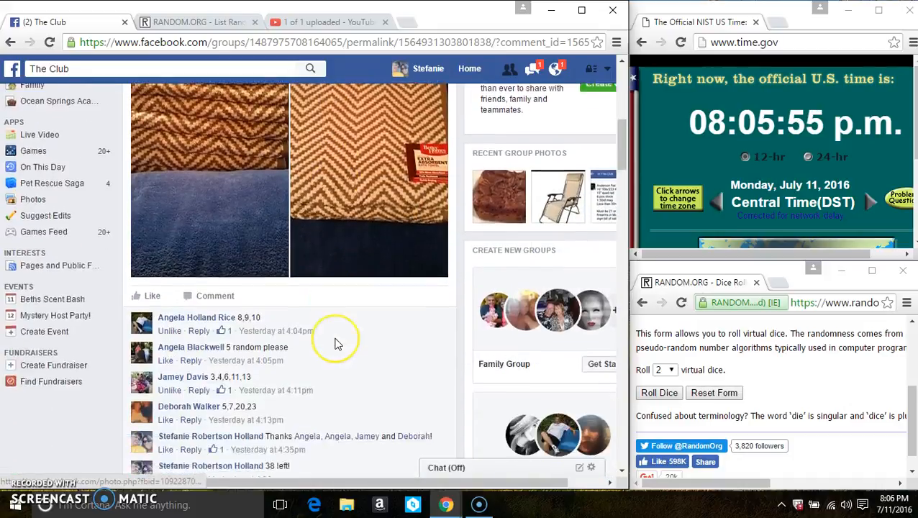
scroll(down, 3)
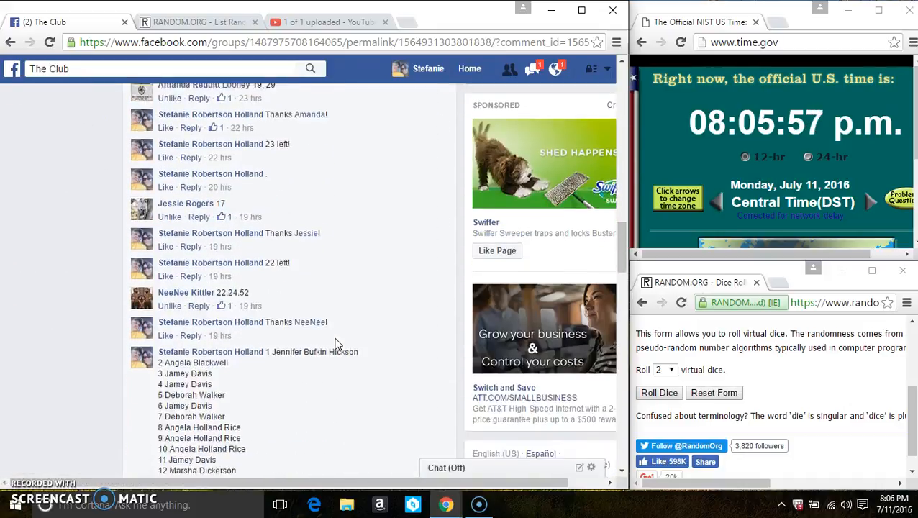
scroll(down, 3)
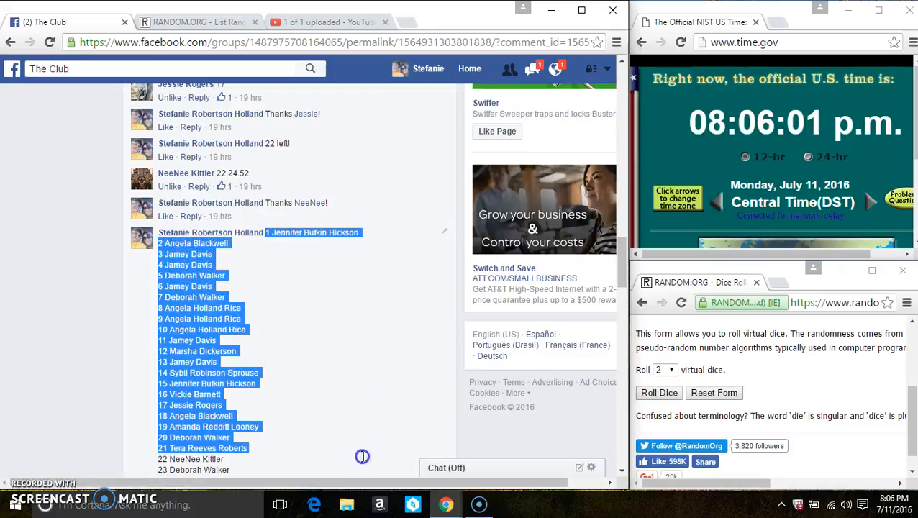
scroll(down, 3)
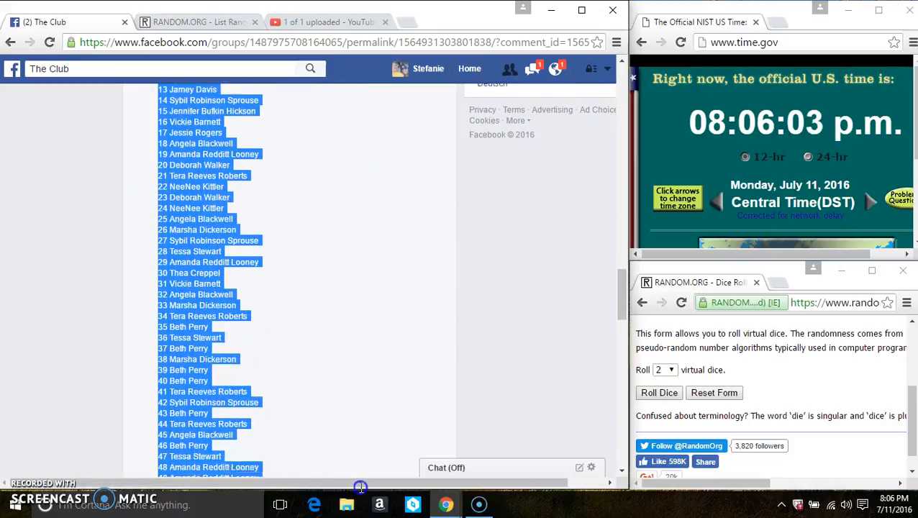
scroll(down, 3)
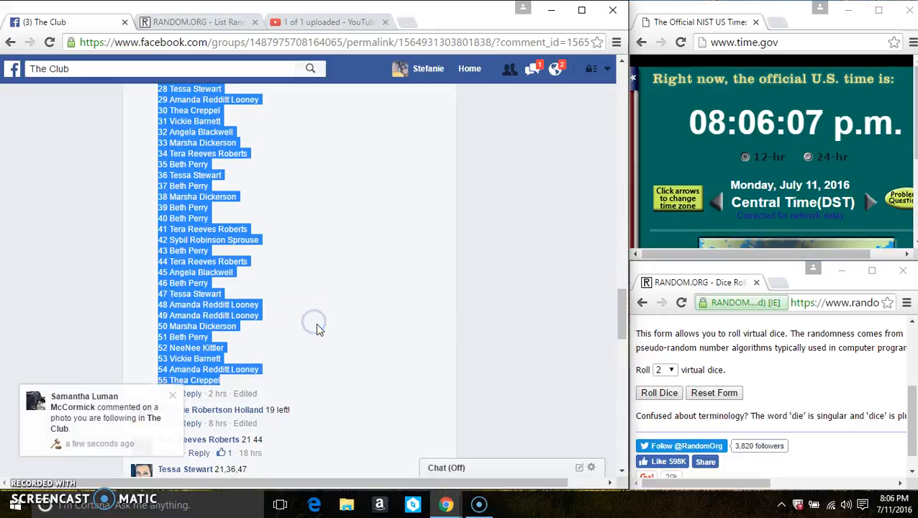
scroll(down, 3)
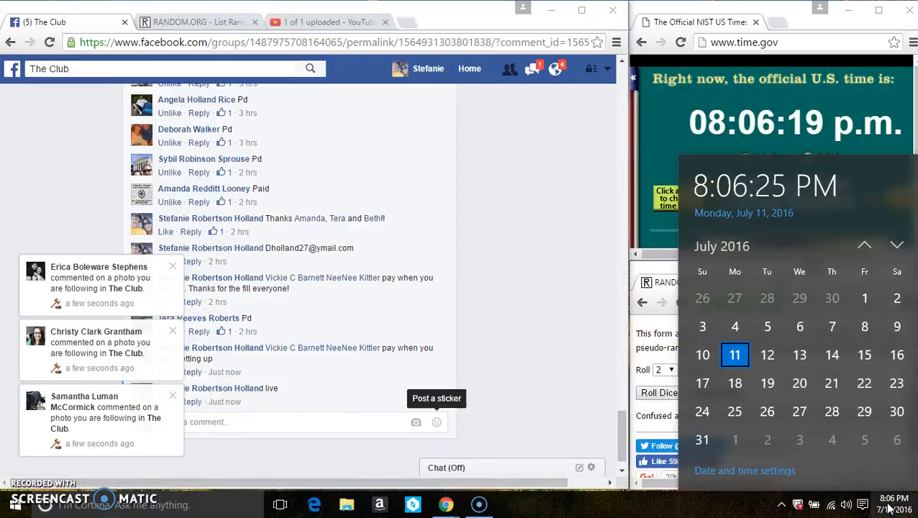
Dismiss the taskbar calendar overlay after checking the time for the 'live' comment.
click(199, 22)
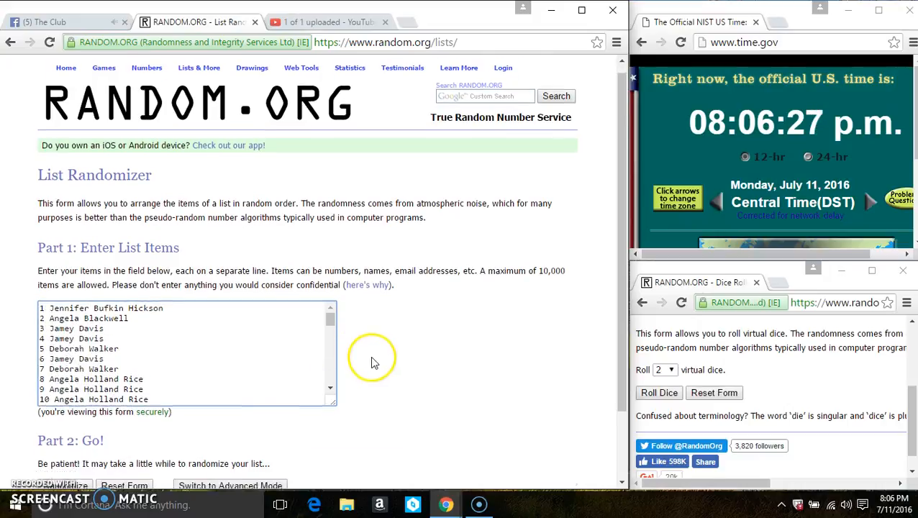
Bring the Dice Roller window forward and roll two virtual dice.
scroll(down, 3)
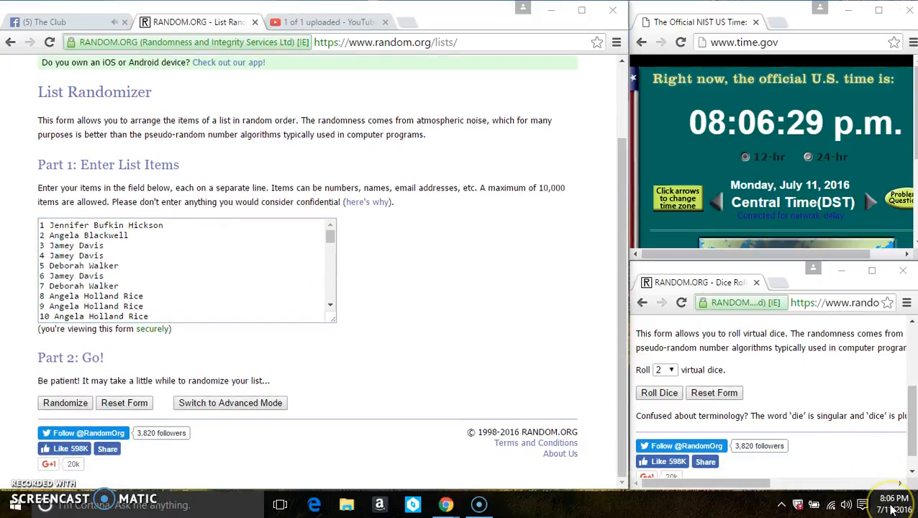
click(659, 392)
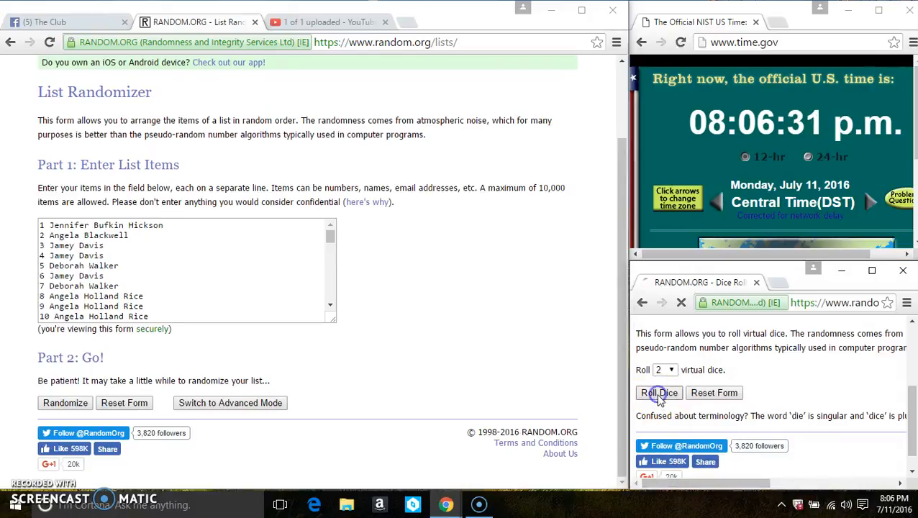
click(658, 393)
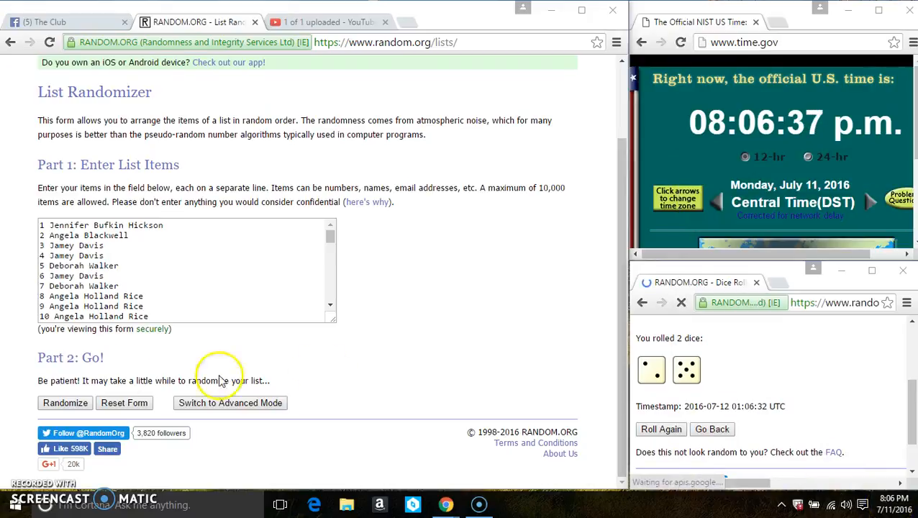
Randomize the pasted name list seven times in the List Randomizer.
click(64, 402)
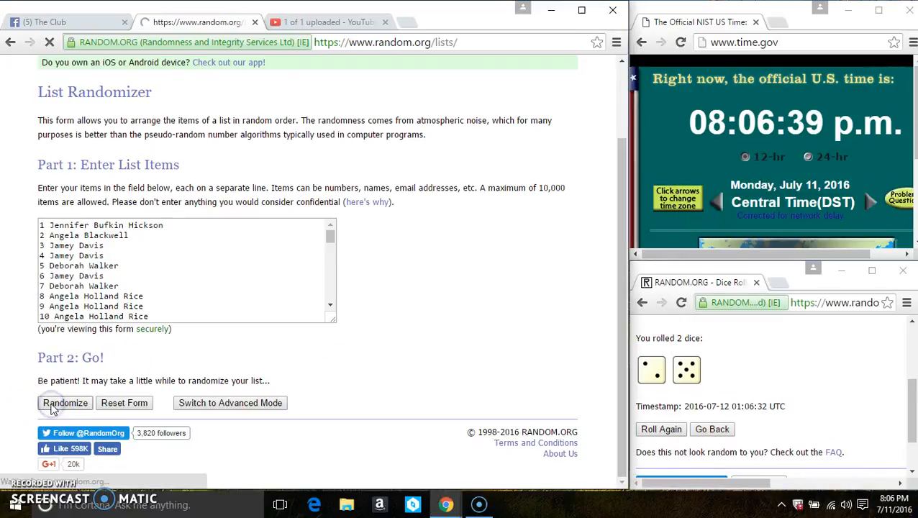
click(65, 403)
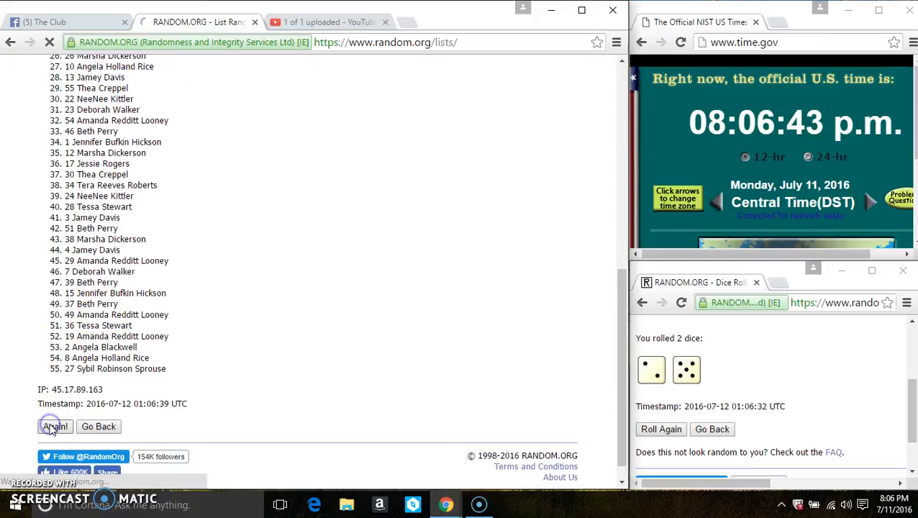
click(55, 425)
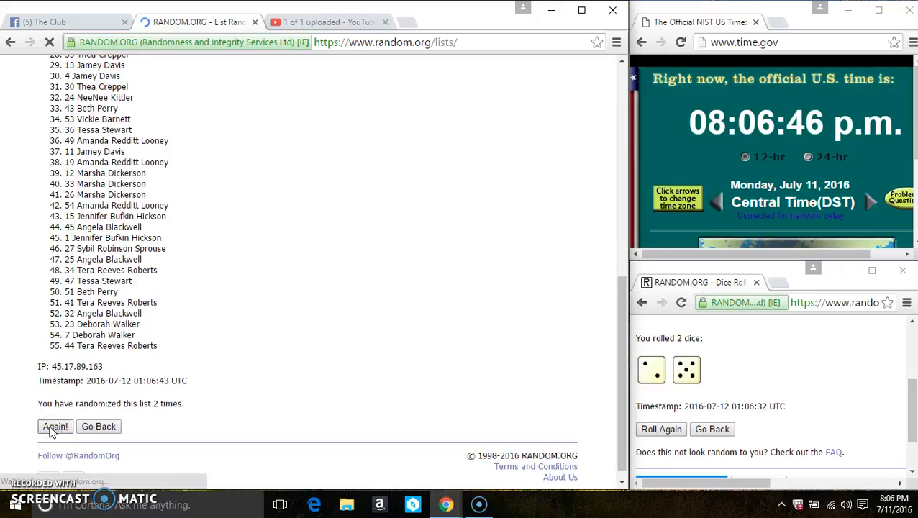
click(54, 426)
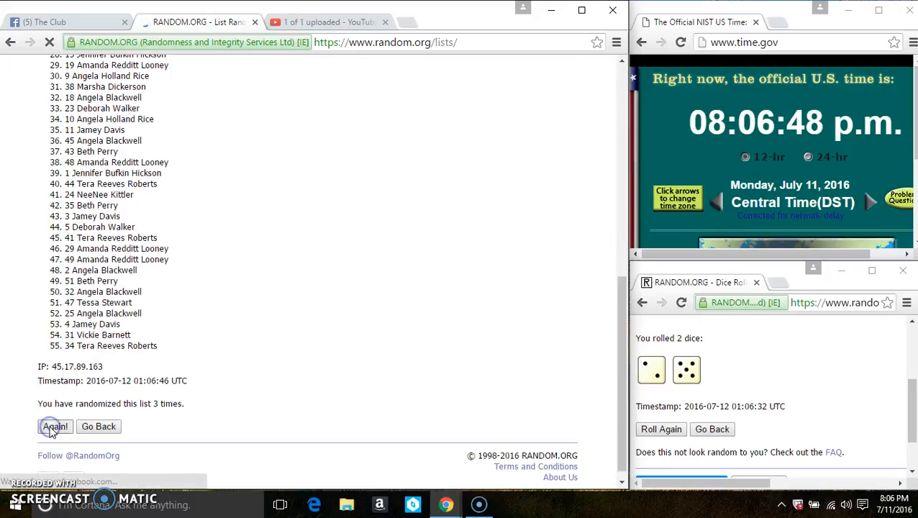
click(55, 426)
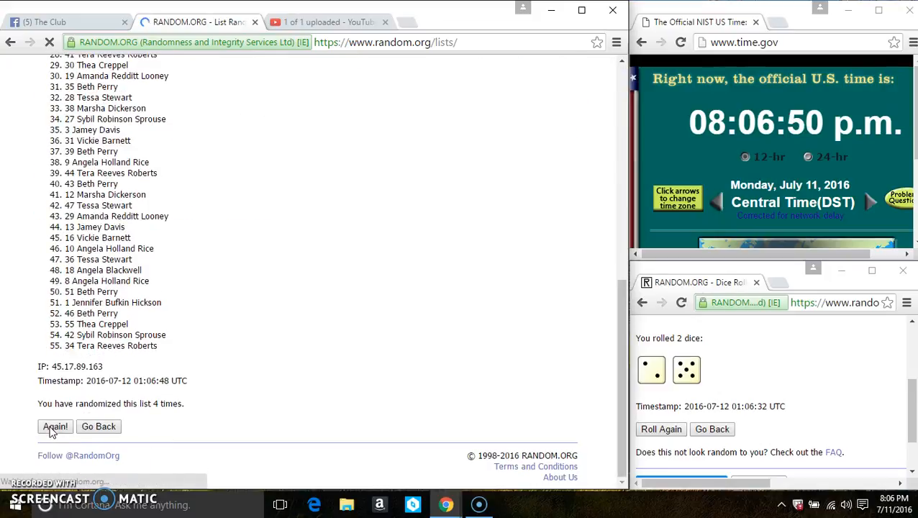
click(54, 426)
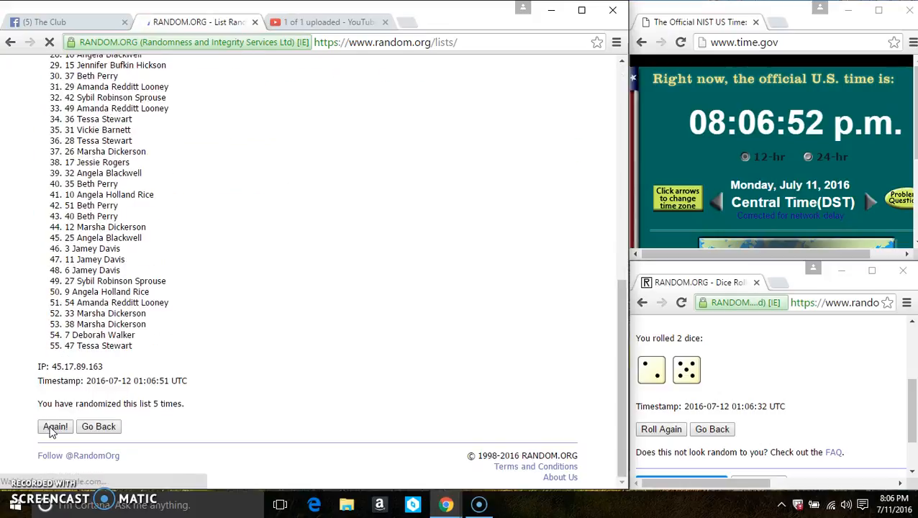
click(55, 426)
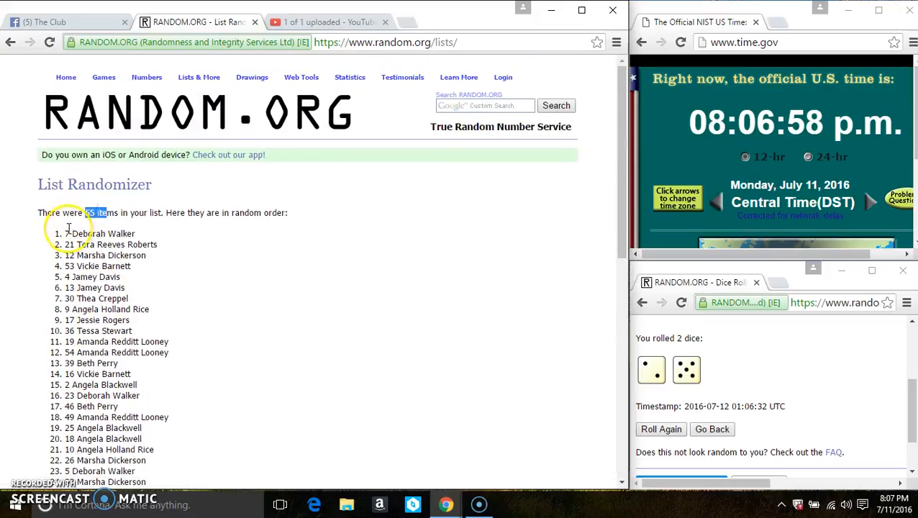
scroll(down, 3)
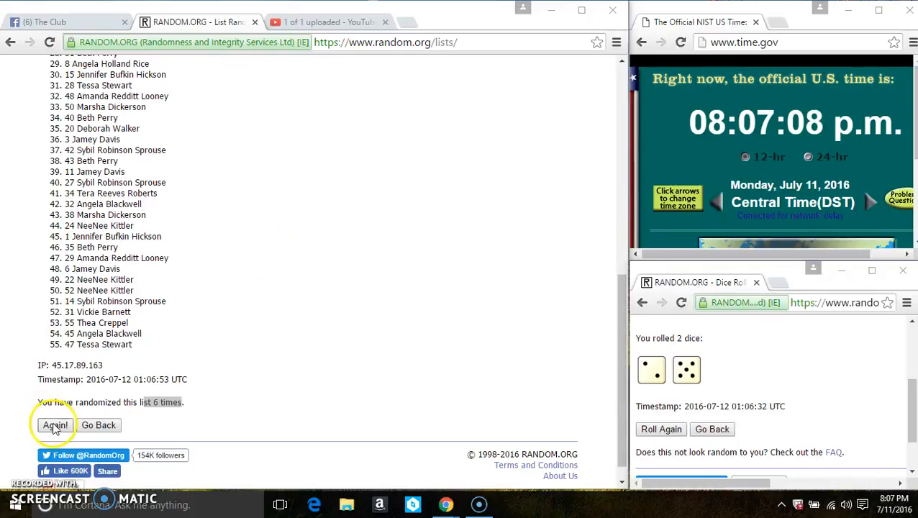
click(54, 426)
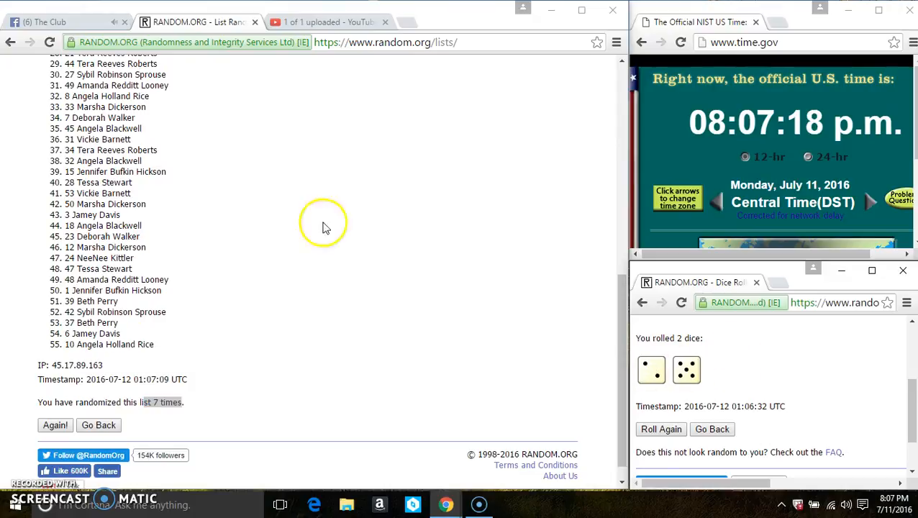
Return to the Facebook group thread to post the 'done' comment.
click(60, 21)
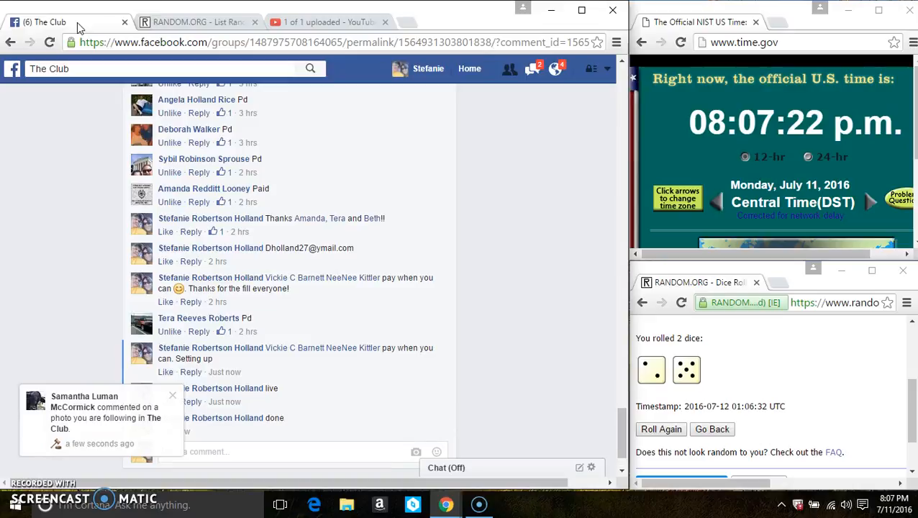
mouse_move(224, 431)
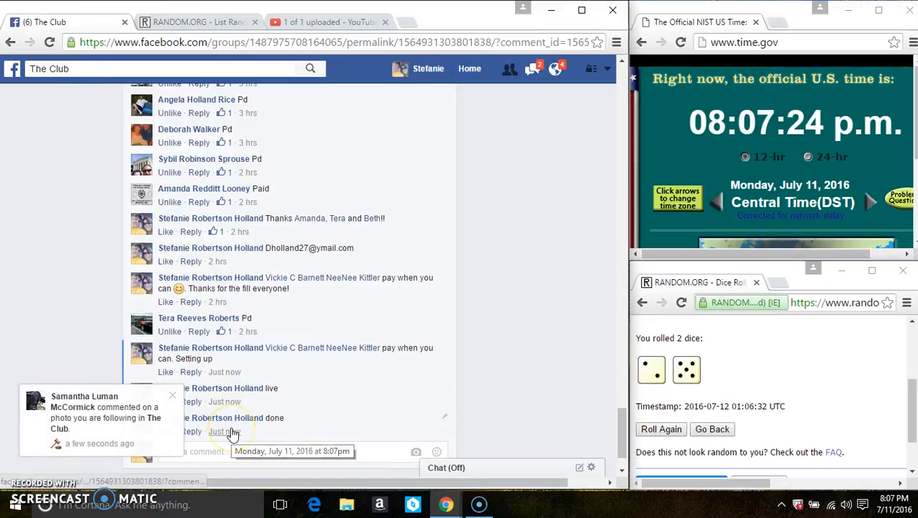